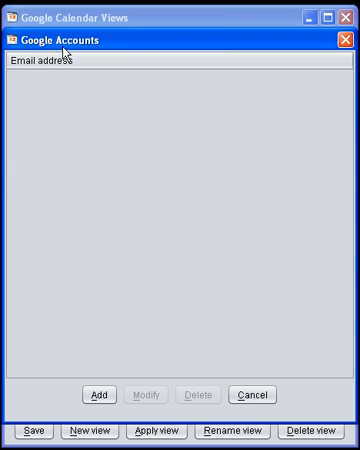
mouse_move(218, 208)
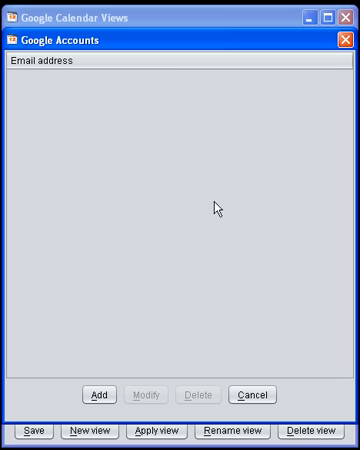
mouse_move(173, 167)
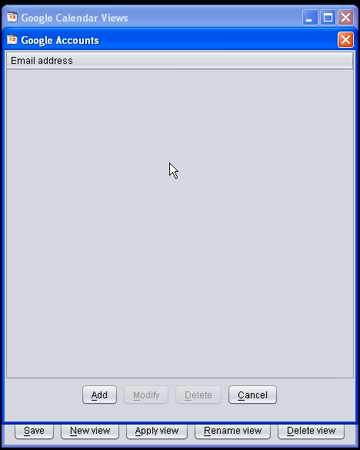
mouse_move(155, 207)
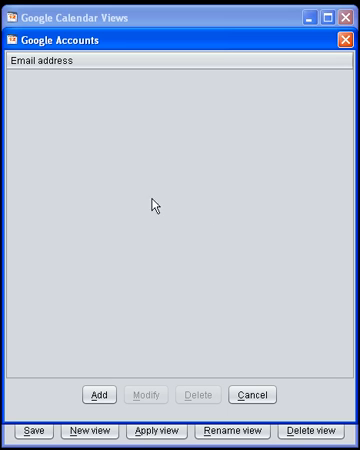
click(94, 394)
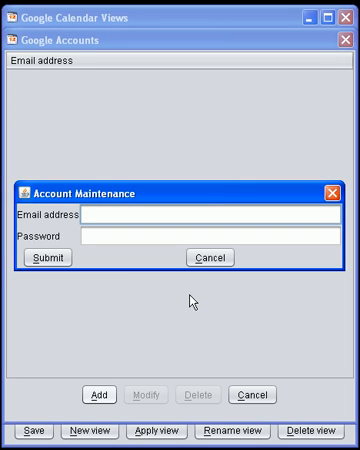
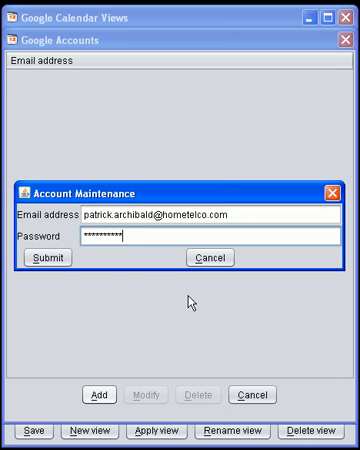
click(45, 257)
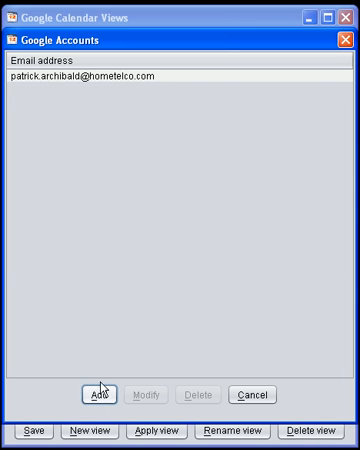
click(95, 393)
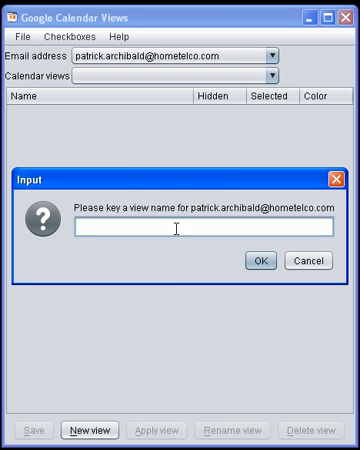
Name the new calendar view 'My Department' and confirm it
text(My De)
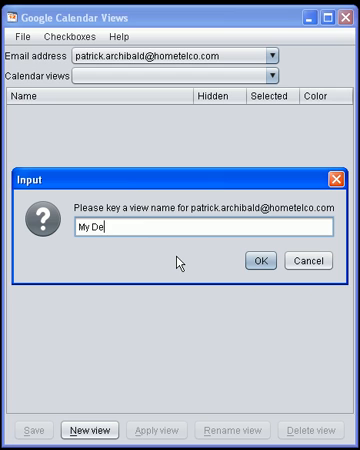
text(partment)
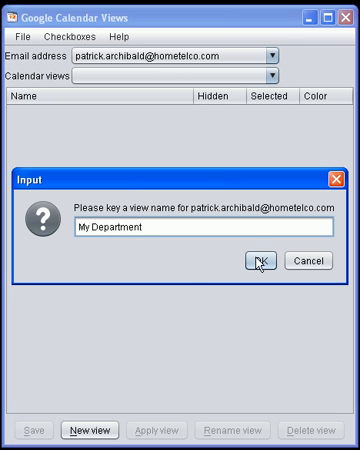
click(259, 259)
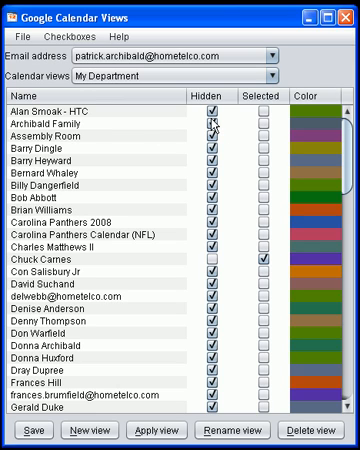
mouse_move(253, 127)
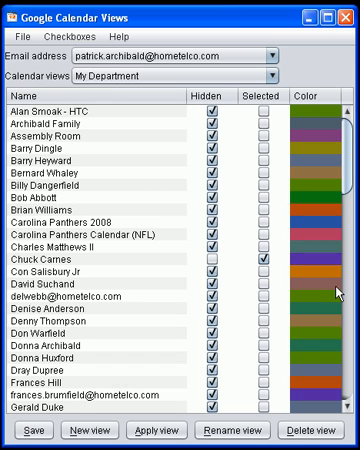
mouse_move(164, 135)
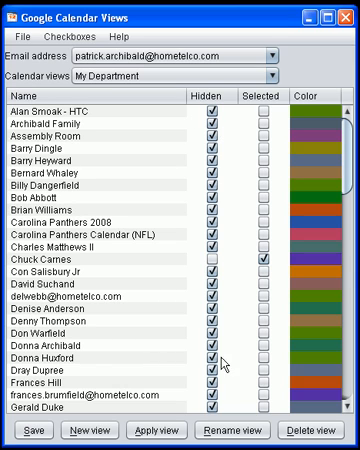
mouse_move(305, 210)
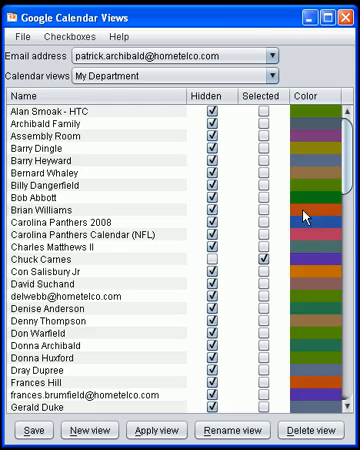
Go through the My Department calendar list, hiding most calendars and selecting the department ones
scroll(down, 3)
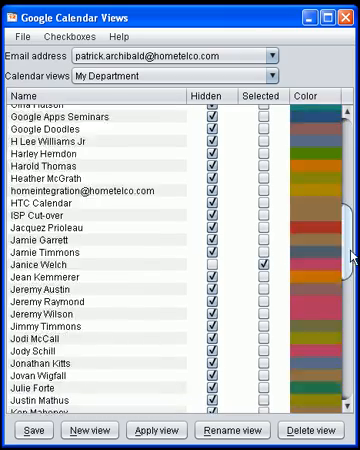
scroll(up, 3)
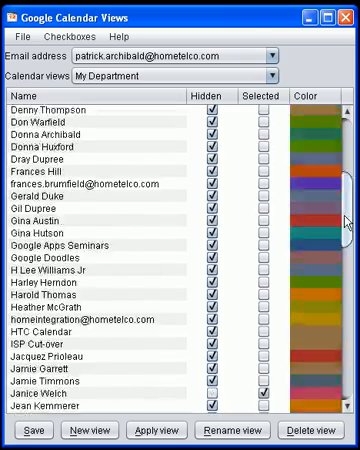
scroll(up, 3)
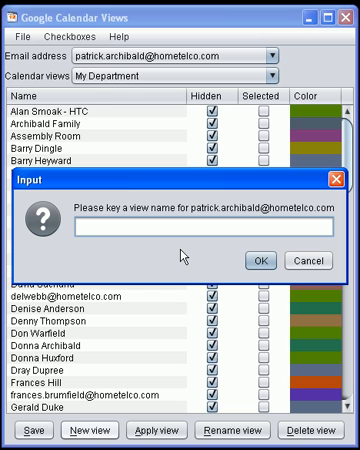
Name a new view 'All Calendars' and mark every calendar in its list Selected
text(All Calend)
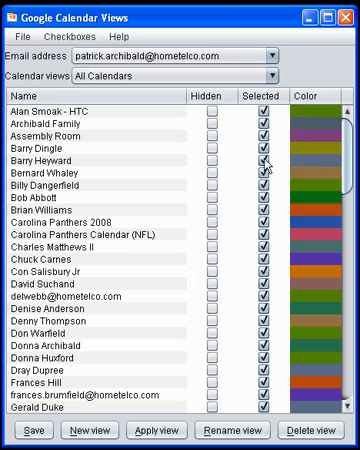
scroll(down, 3)
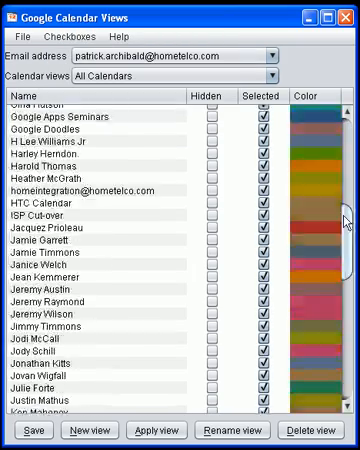
scroll(up, 3)
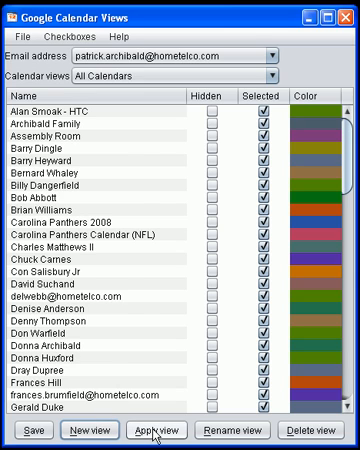
Apply the All Calendars view and wait for the progress bar to finish
click(160, 424)
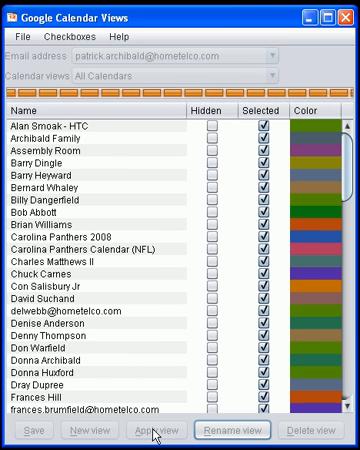
click(160, 418)
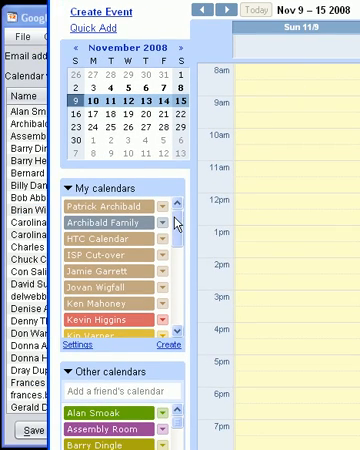
Scroll through Google Calendar's week view showing events from all calendars
scroll(down, 3)
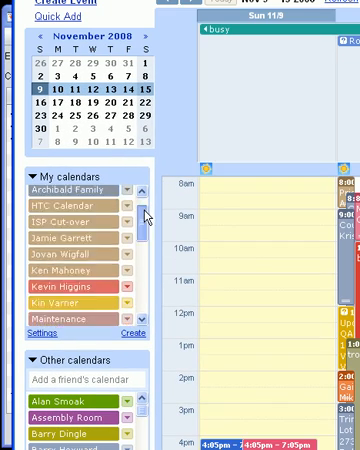
scroll(down, 3)
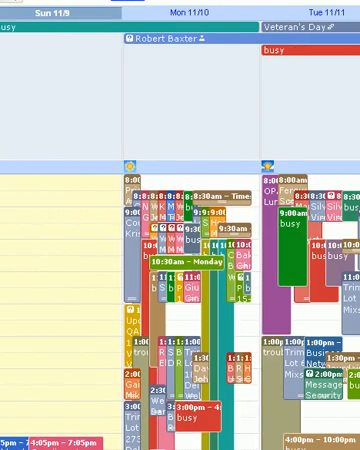
scroll(right, 3)
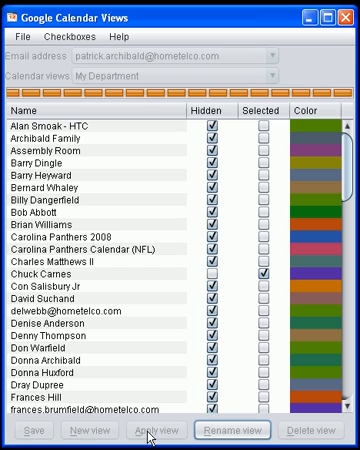
Choose the My Department view and apply it to the calendars
click(151, 424)
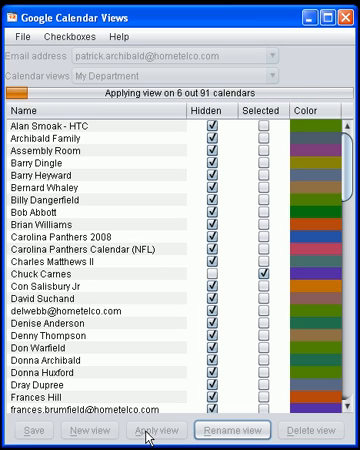
click(146, 413)
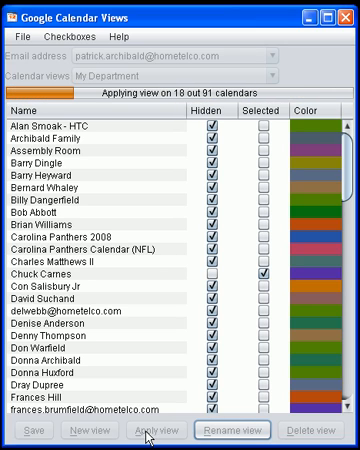
click(164, 427)
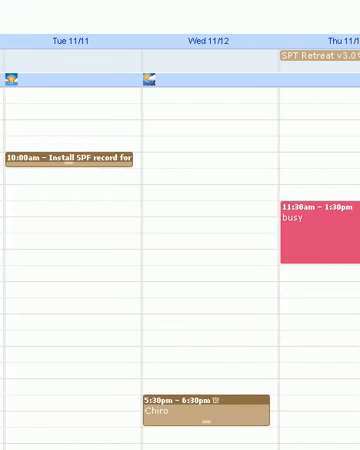
Scroll the Google Calendar week showing only My Department events
scroll(left, 3)
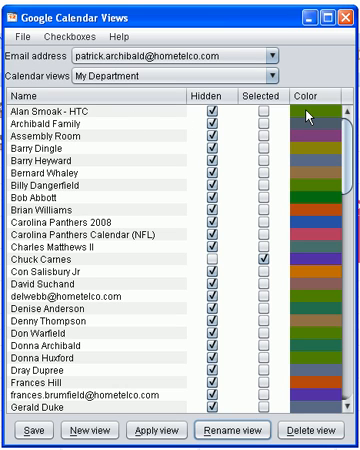
Select a calendar row and save the My Department view settings
click(320, 113)
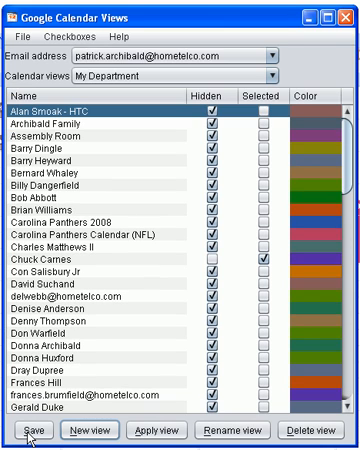
click(20, 26)
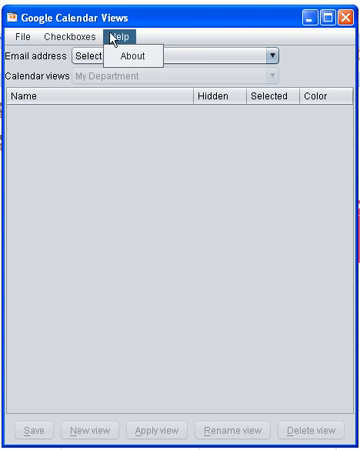
Show the Help > About window for Google Calendar Views
click(132, 55)
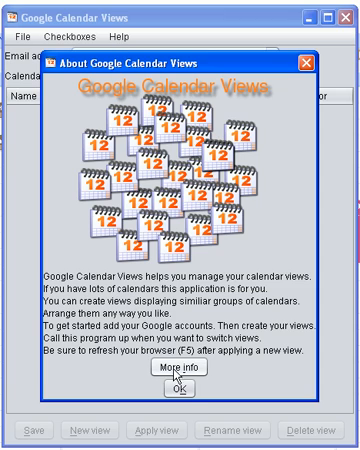